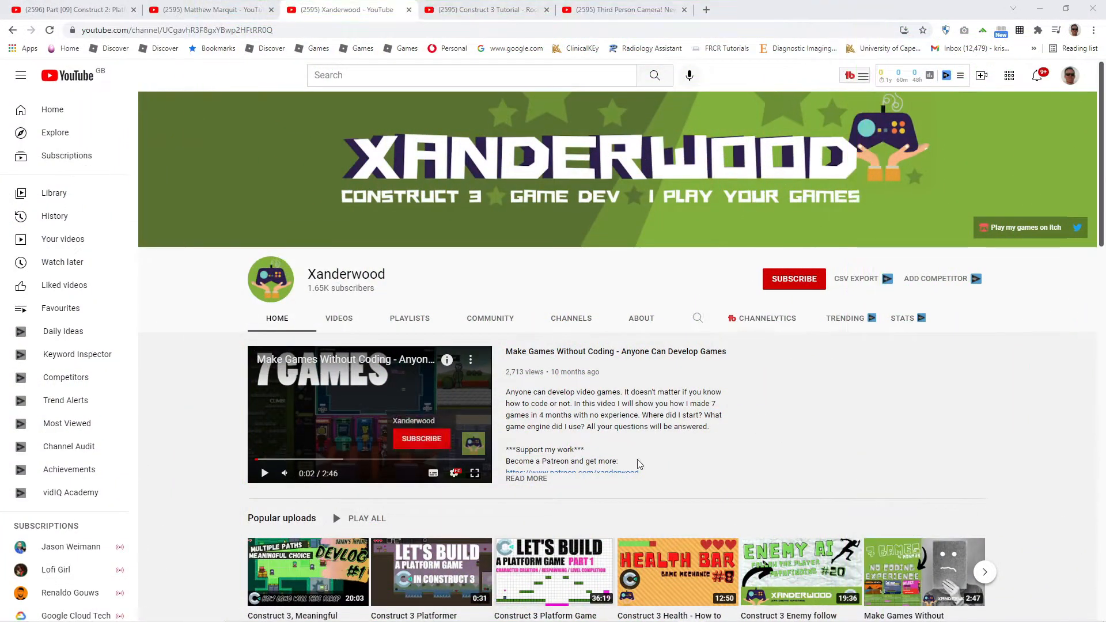
Start the Xanderwood channel's featured Construct 3 video from its YouTube home page.
click(677, 572)
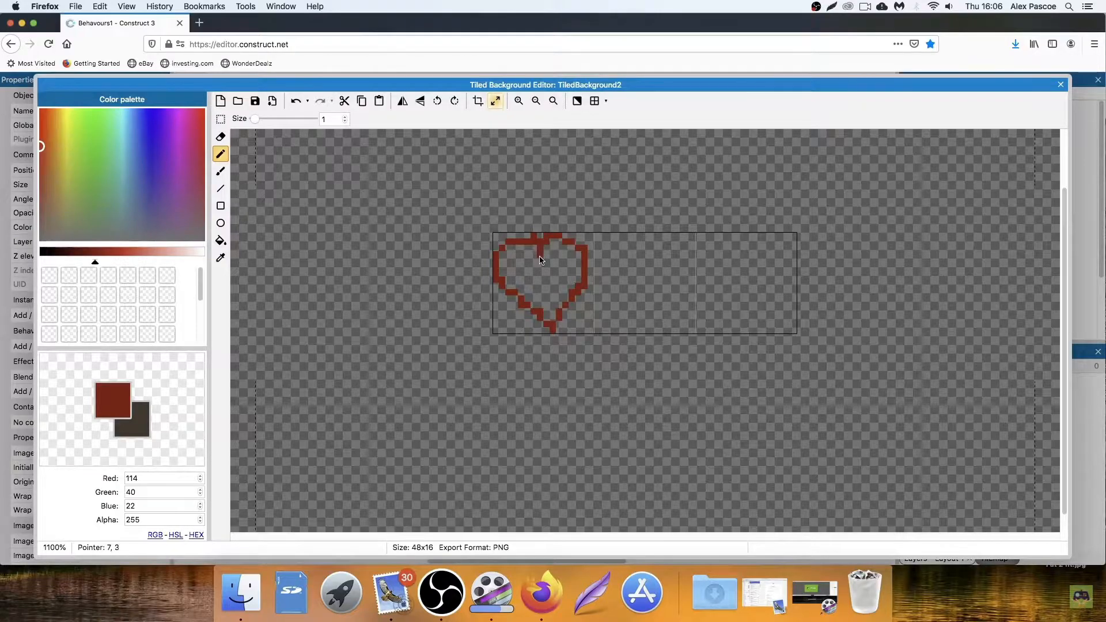
Crop the tiled background image down to the single pixel heart.
click(220, 119)
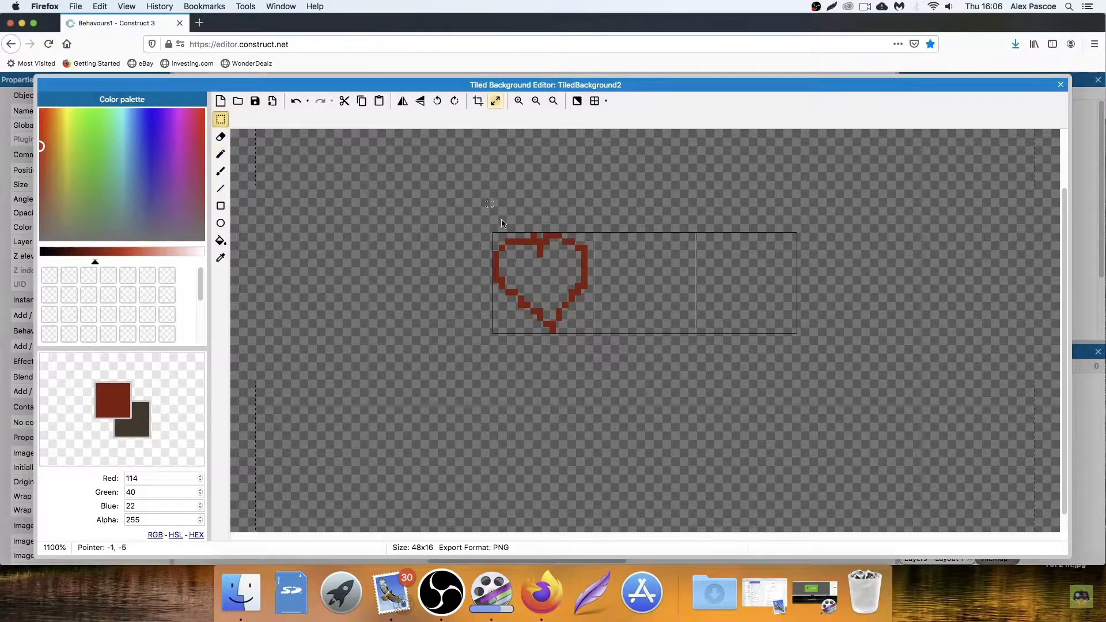
drag(494, 233, 596, 339)
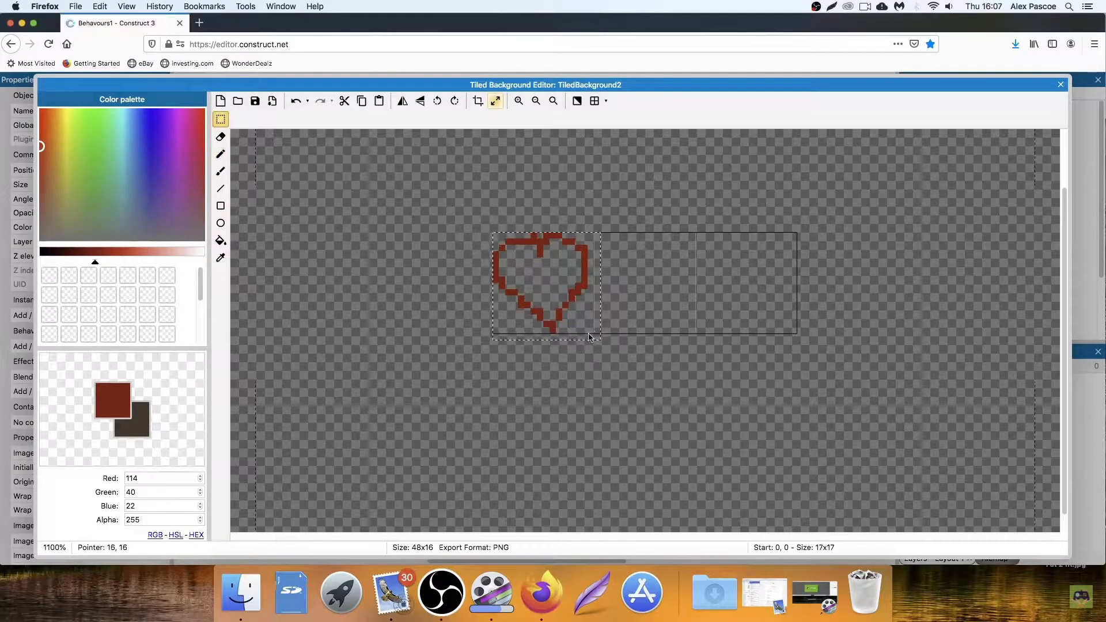
click(222, 241)
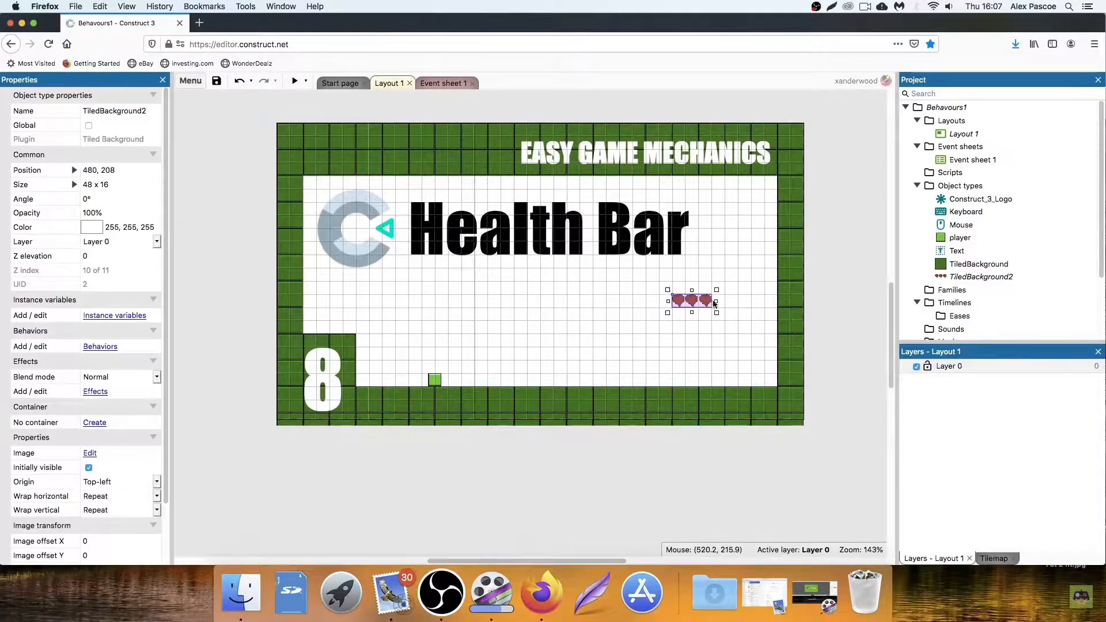
Clone the heart row object type and flood-fill the copy's hearts a darker red.
right_click(698, 300)
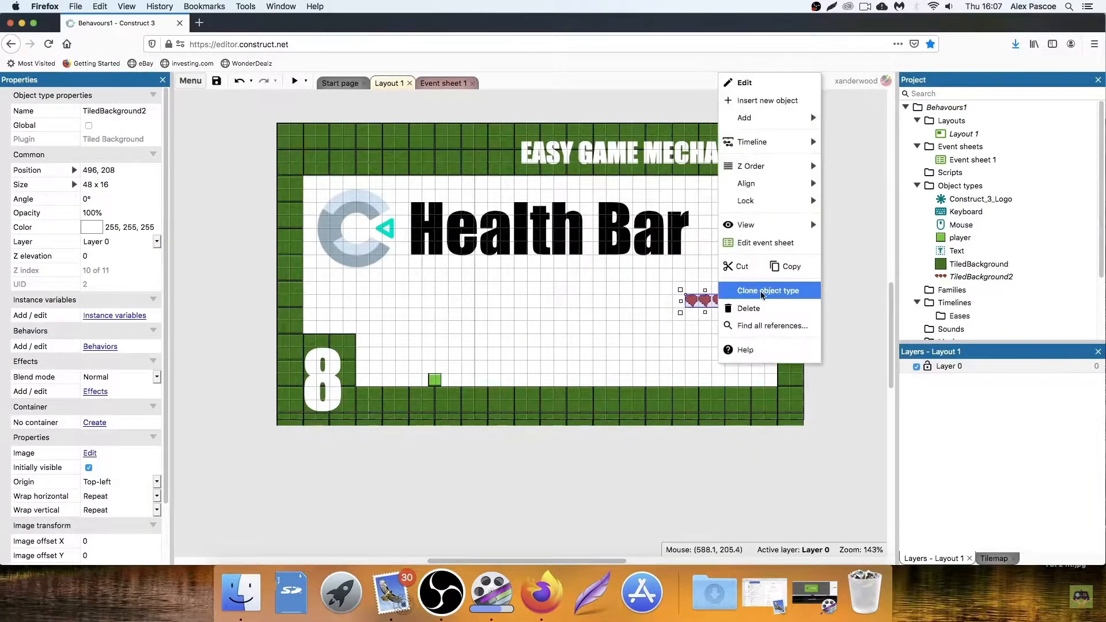
click(767, 291)
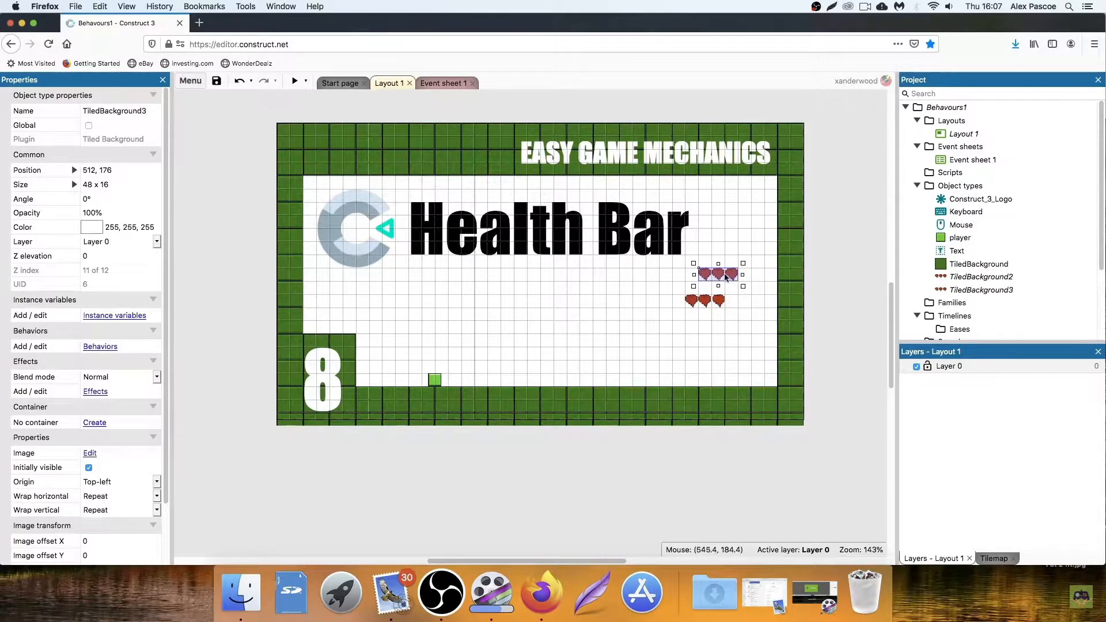
click(90, 453)
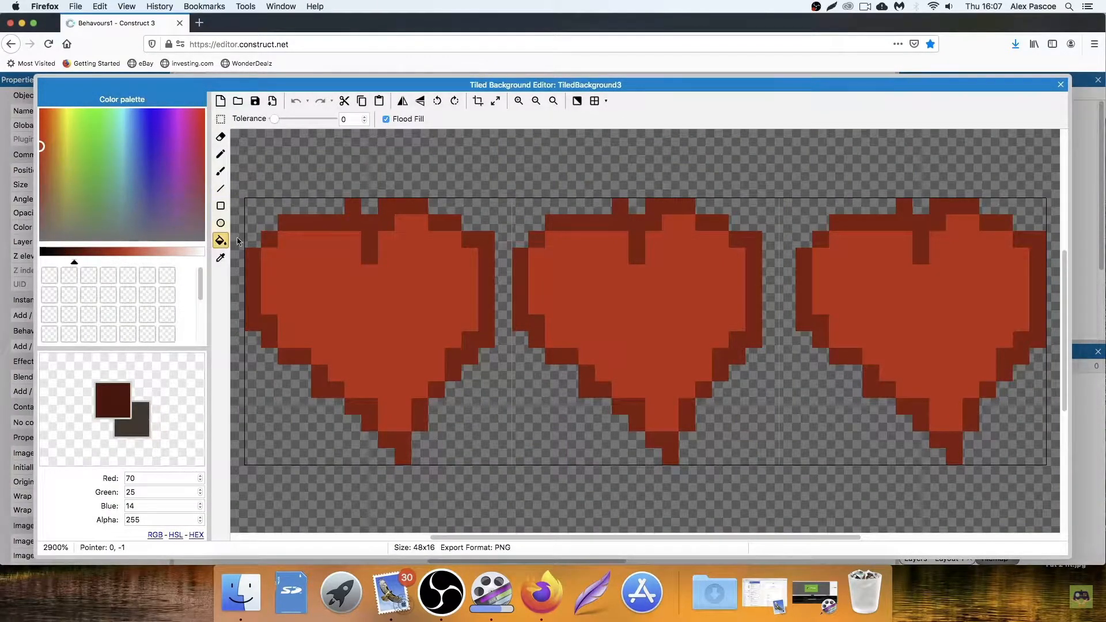
click(367, 283)
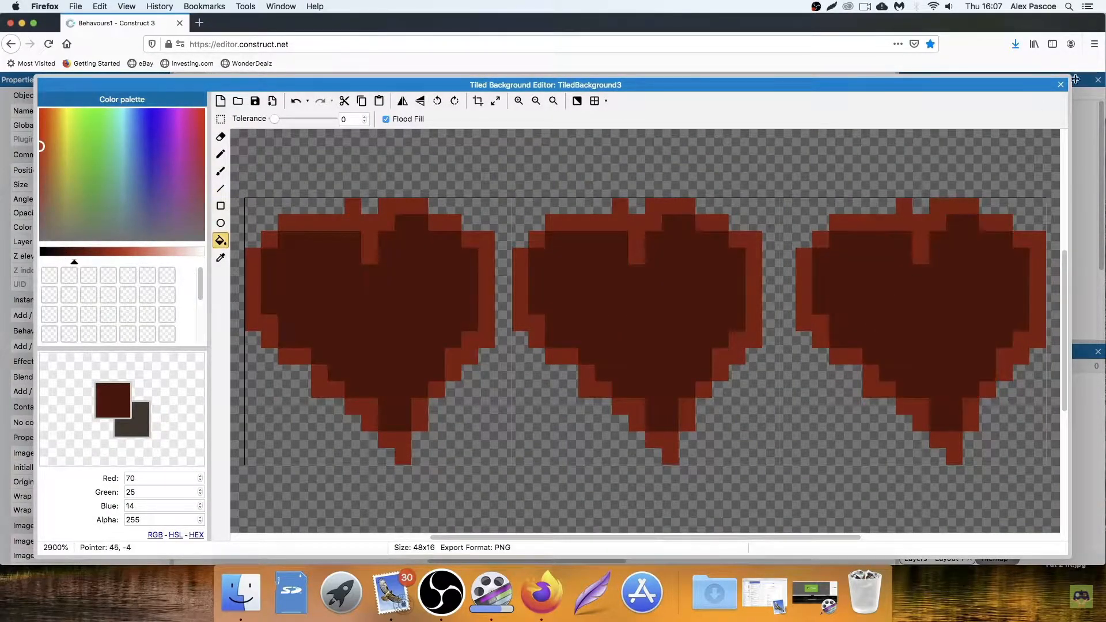
Add the green spr_Hbar and the txt_HP counter to the health-bar layout.
click(1060, 84)
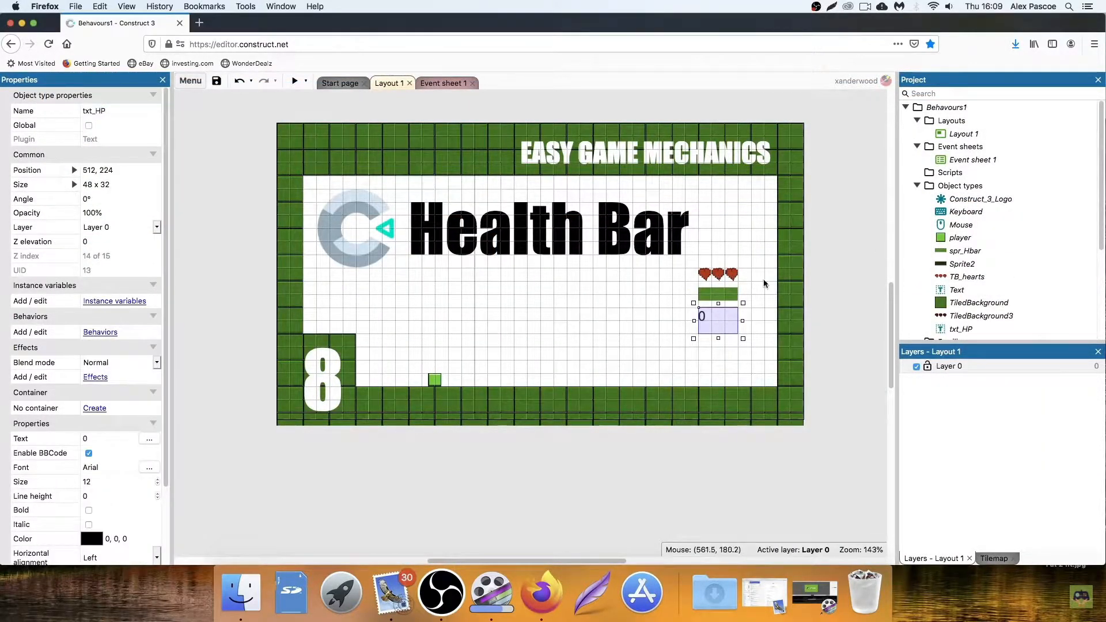
mouse_move(756, 263)
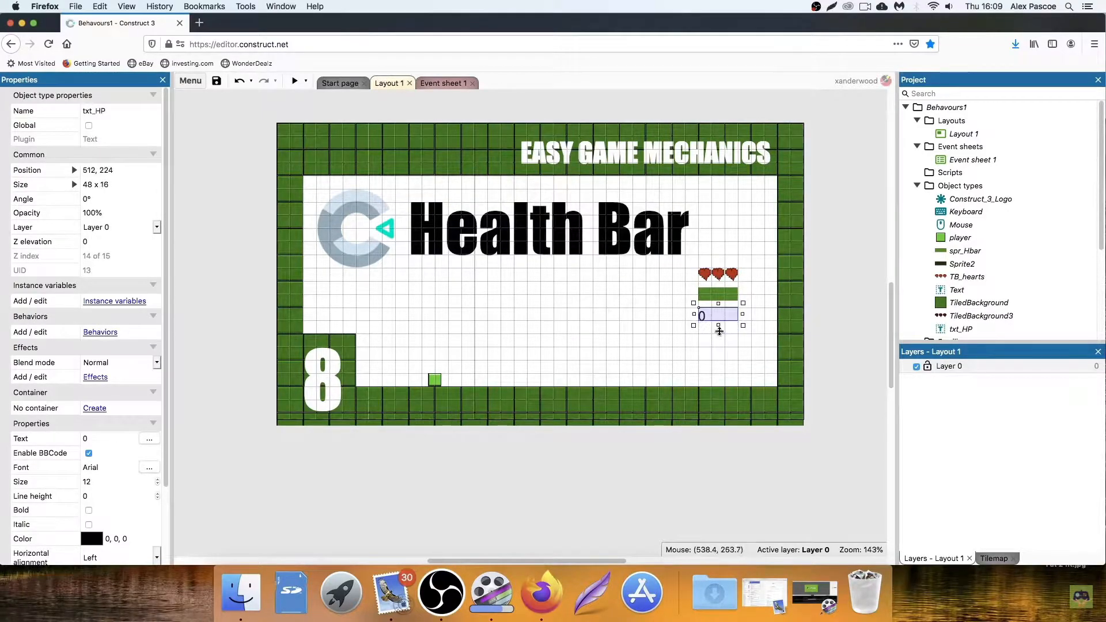
click(718, 274)
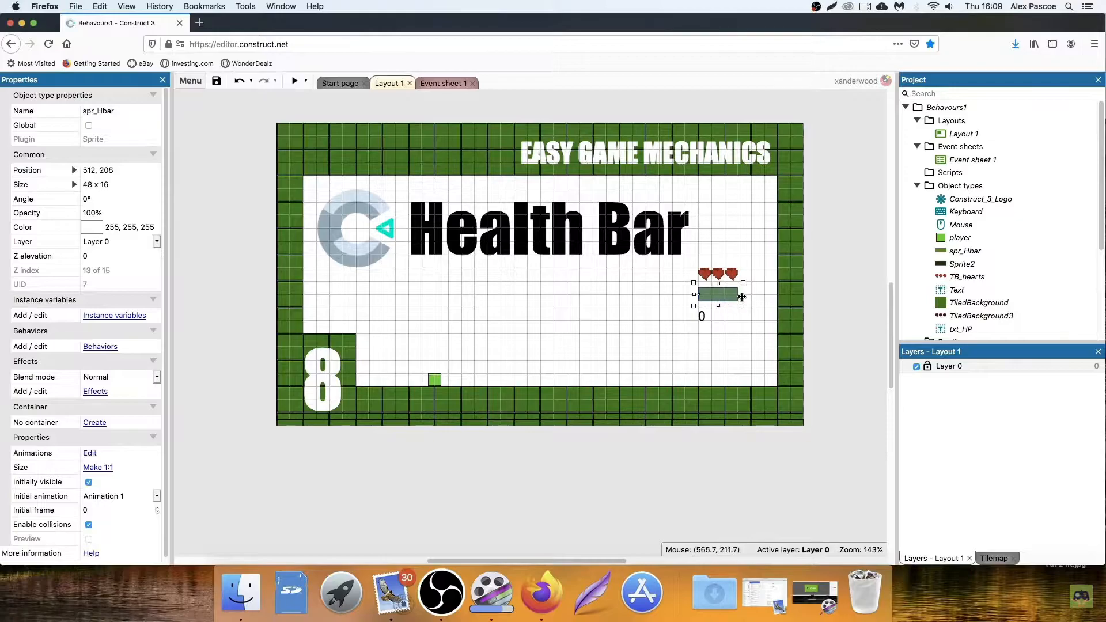
click(702, 315)
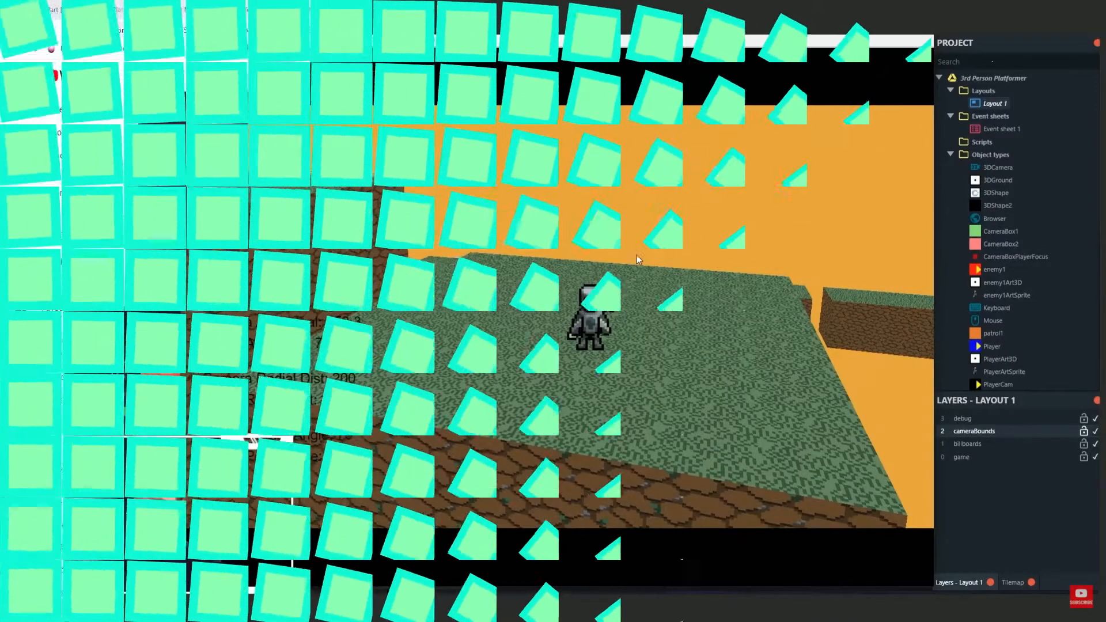
Show the Game layout of the Rock_Smacker_tut project.
click(473, 9)
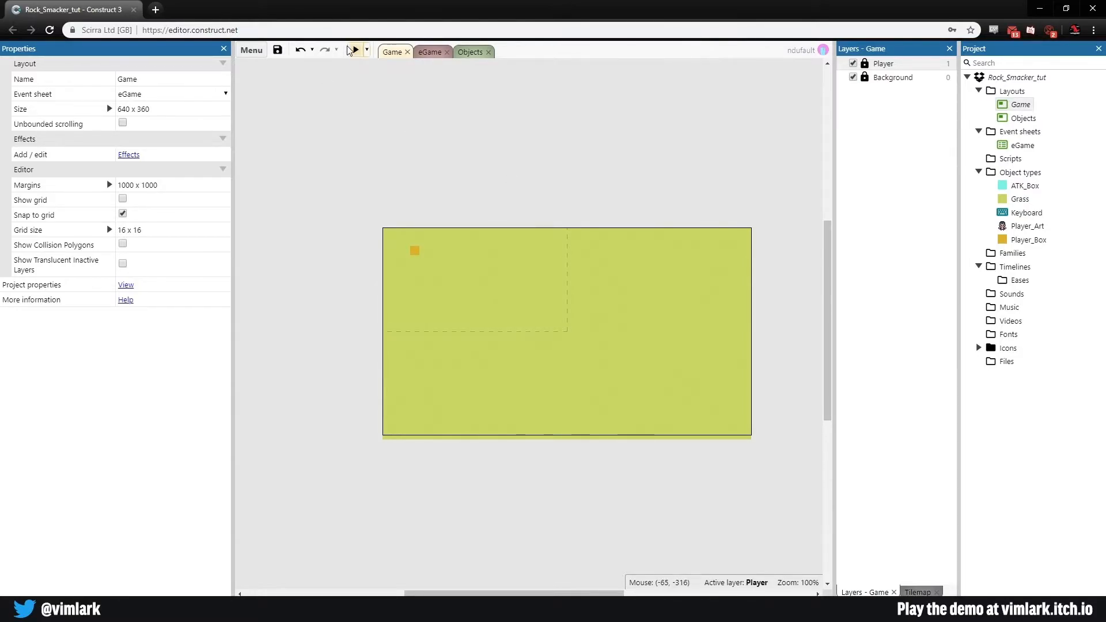
Inspect the Player layer and Player_Box's TileMovement properties, then save the project to Dropbox.
click(354, 49)
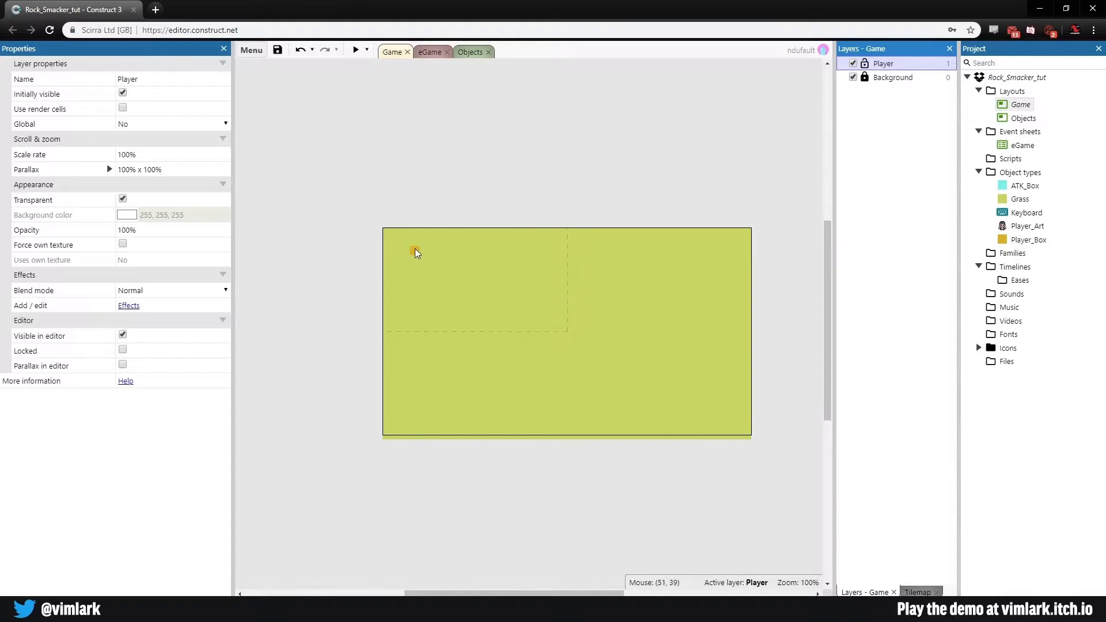
click(415, 252)
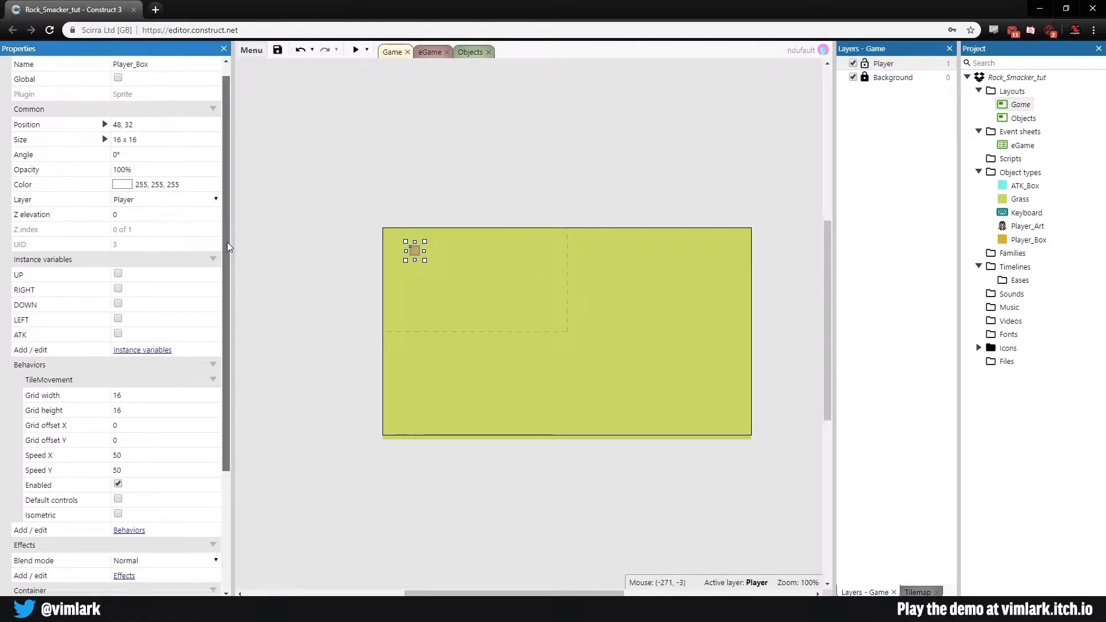
scroll(down, 3)
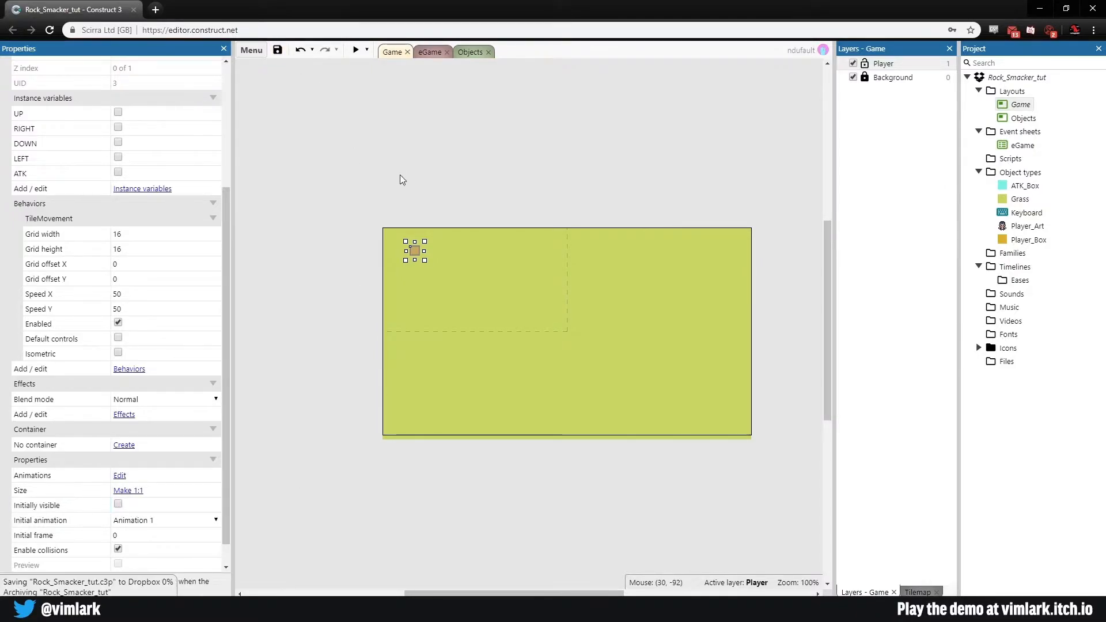
click(357, 50)
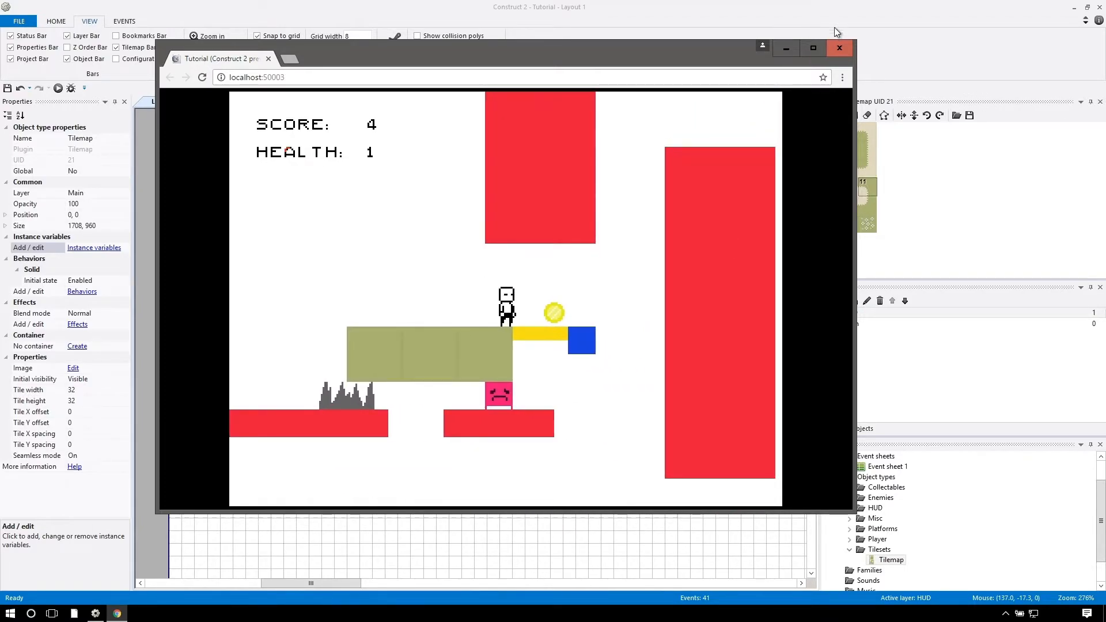
Paint wooden table tiles above the platform and test the level in a preview run.
click(839, 48)
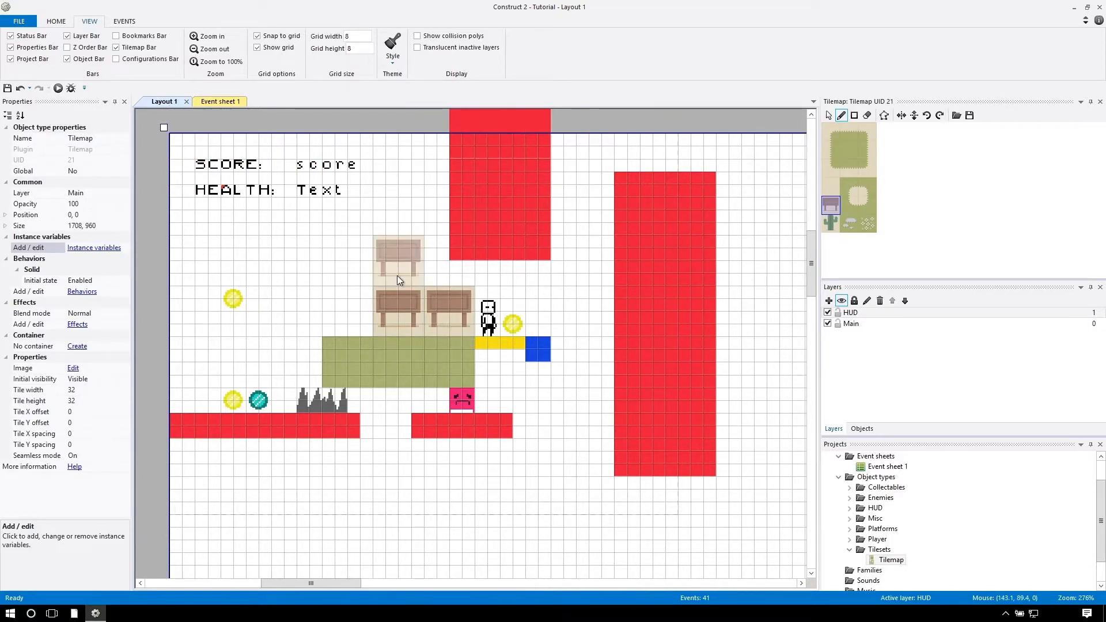
click(58, 88)
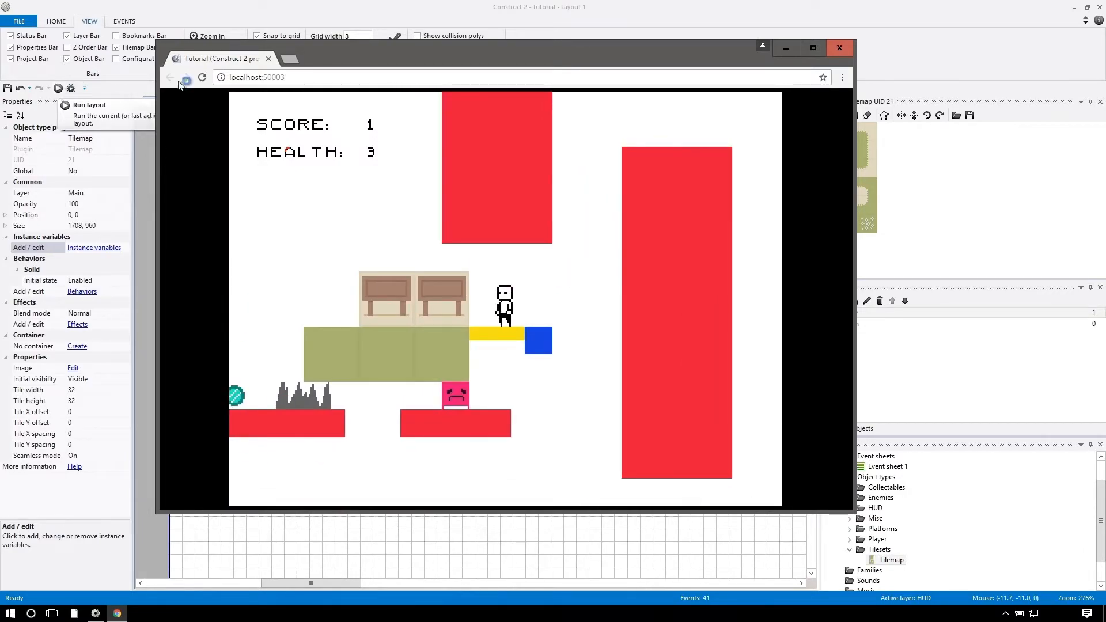
click(839, 48)
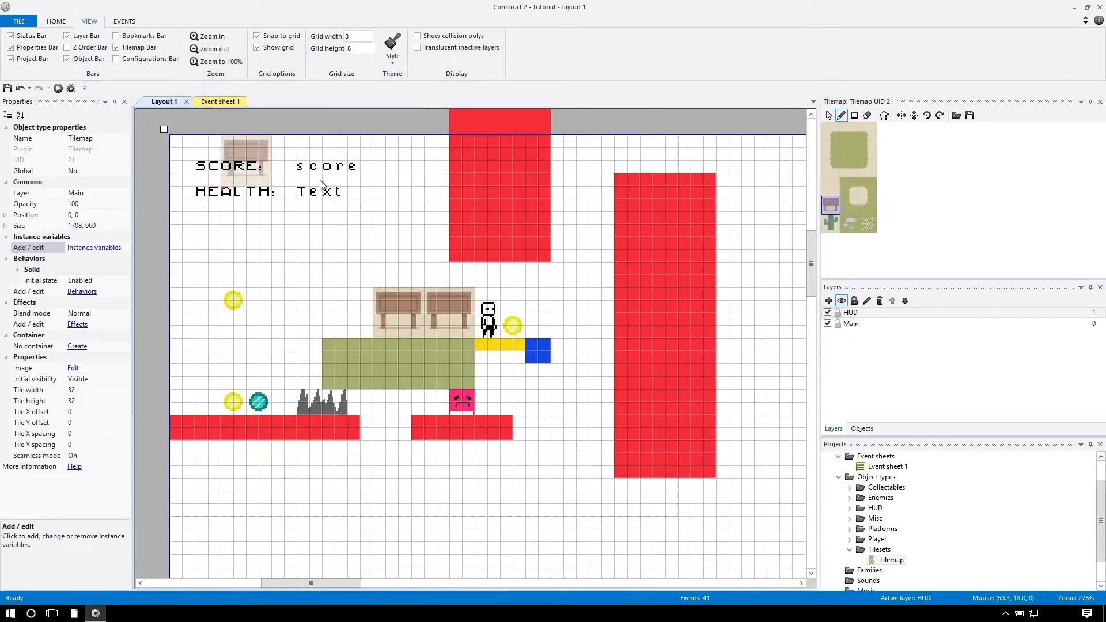